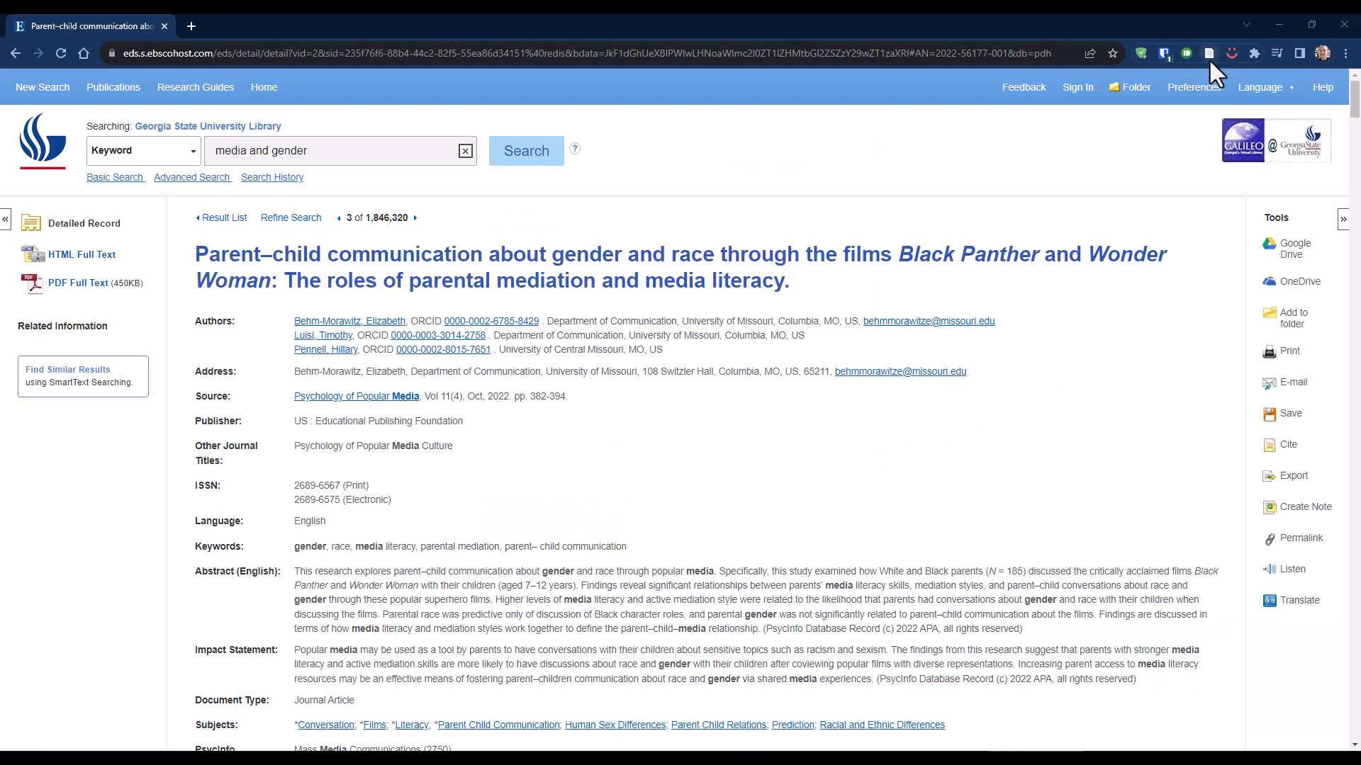
- Save the Black Panther and Wonder Woman record to My Library, then select more results to add
left_click(1209, 53)
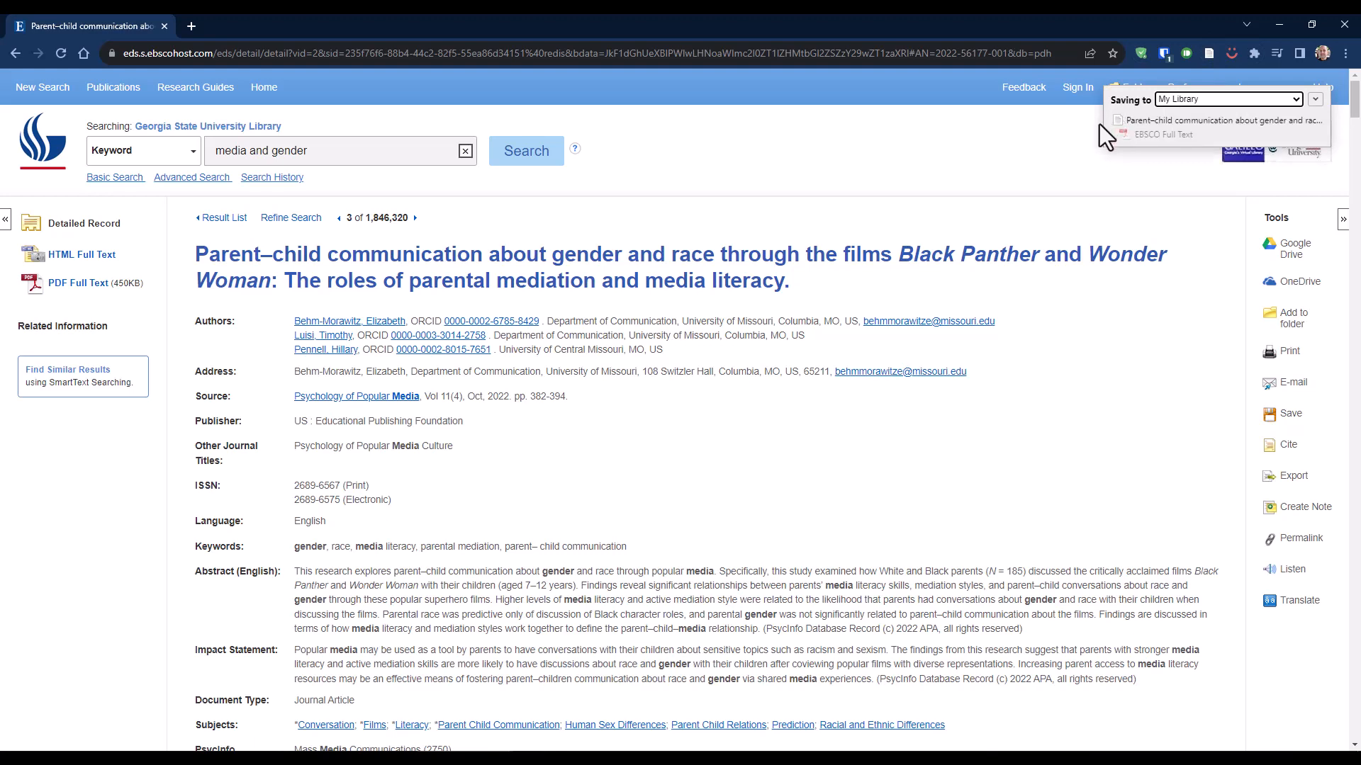
mouse_move(1136, 191)
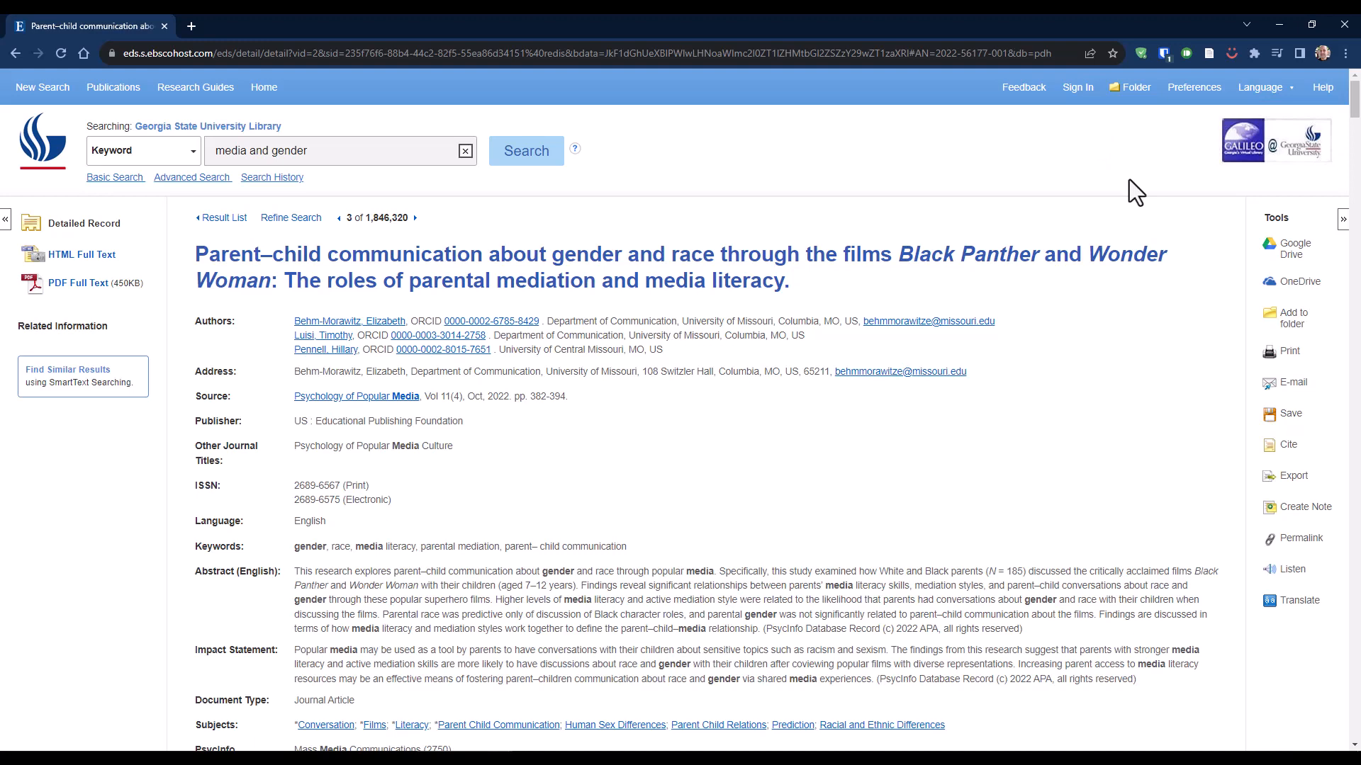
mouse_move(978, 230)
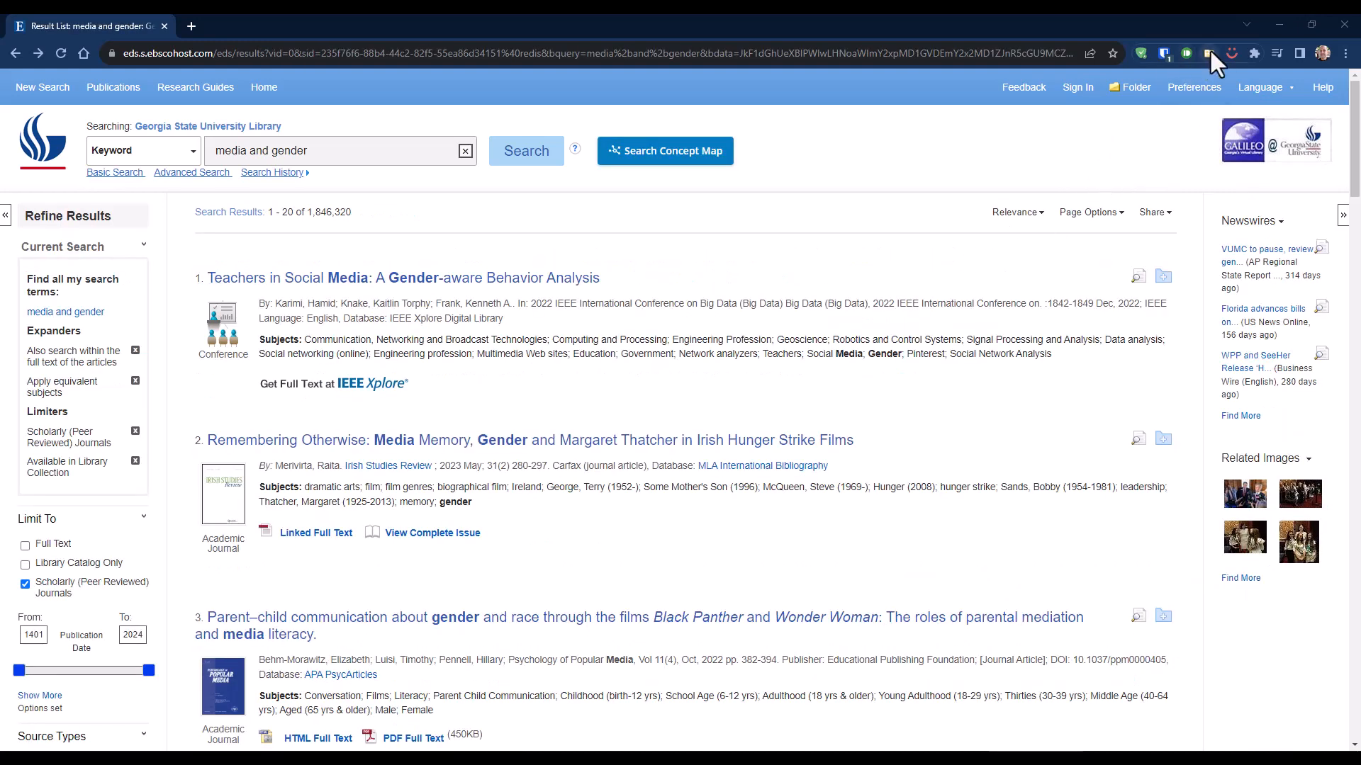
left_click(1209, 53)
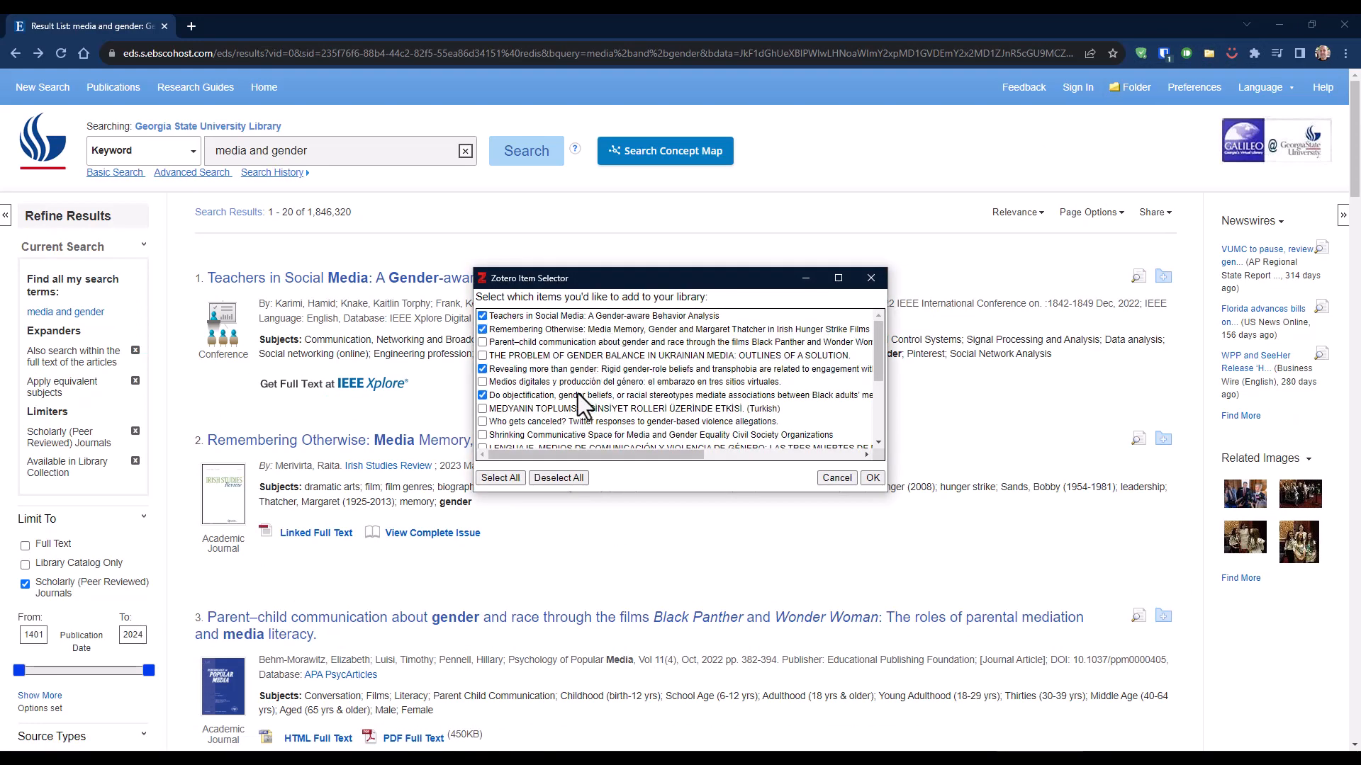
left_click(871, 478)
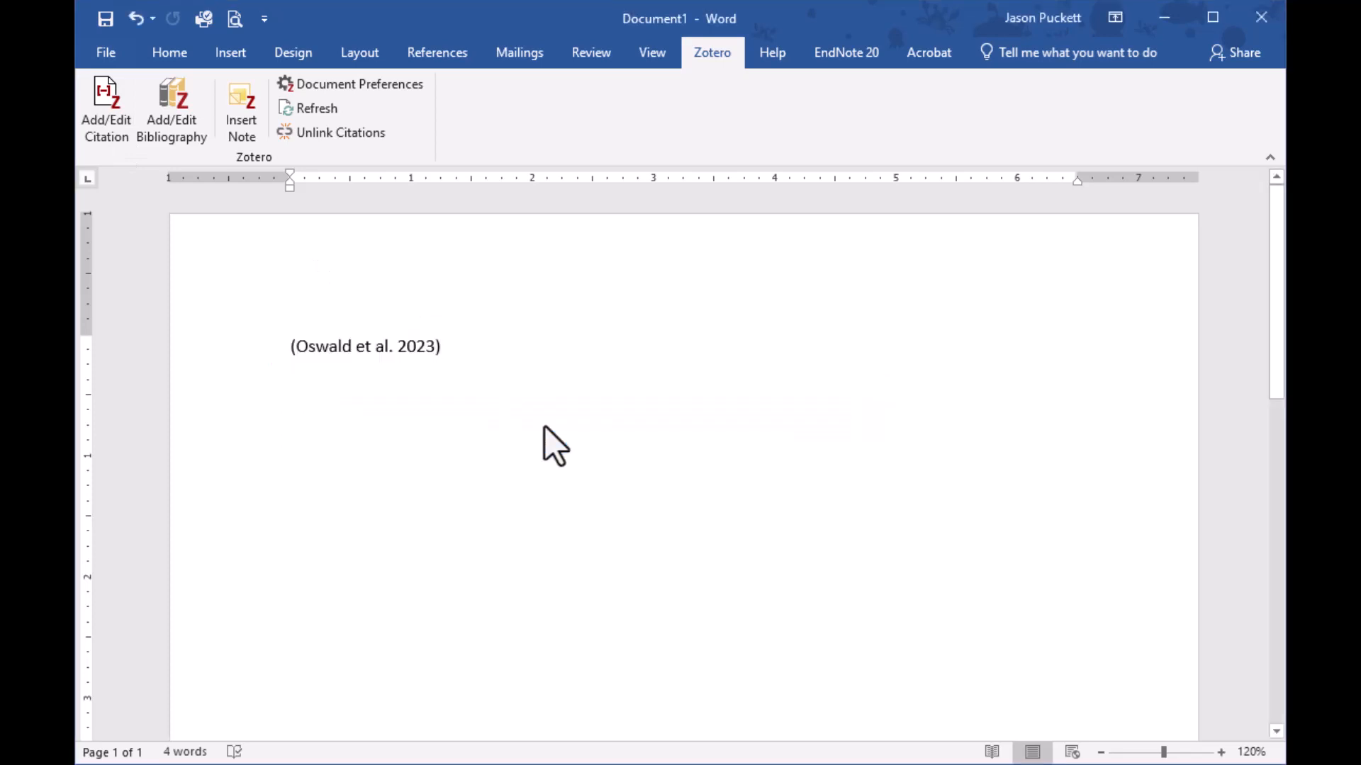
- Insert the Oswald et al. 2023 bibliography and start a Moss et al., 2022 citation
left_click(172, 111)
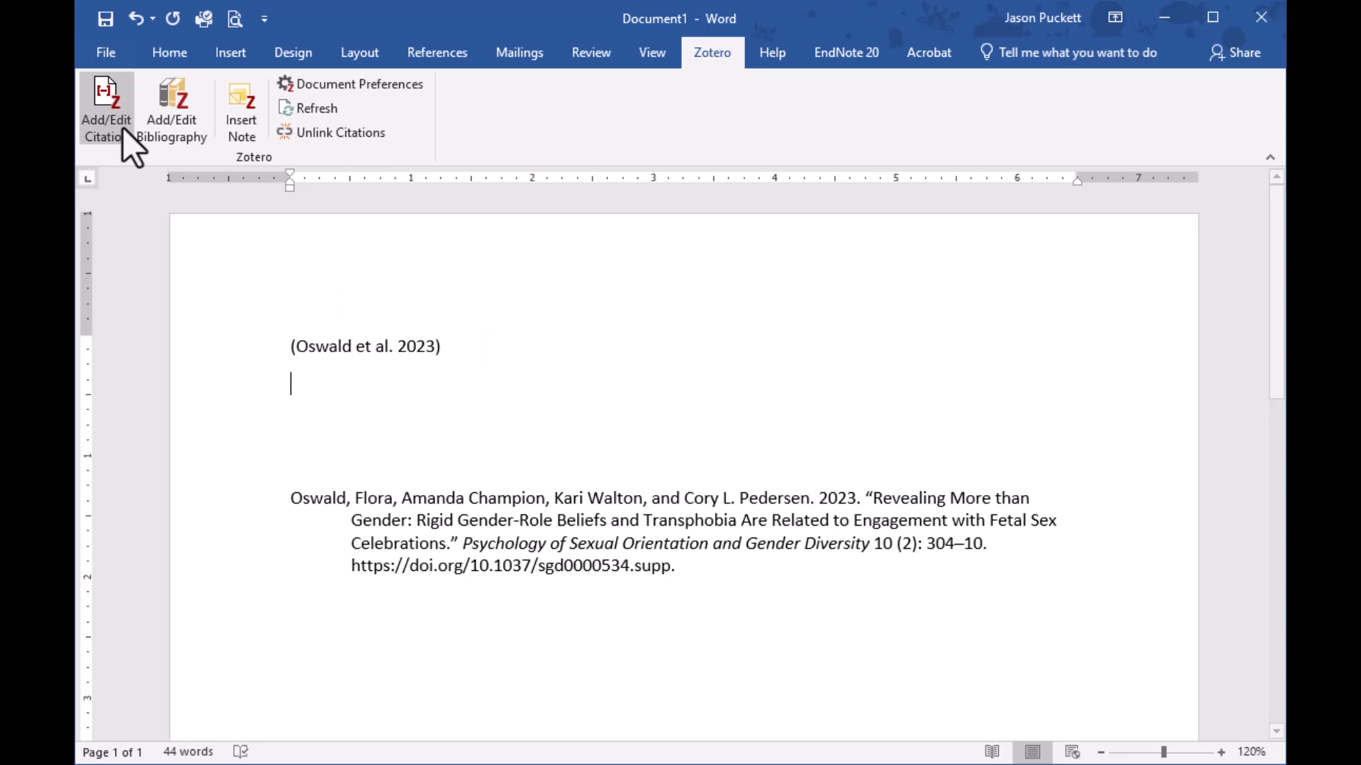
left_click(106, 111)
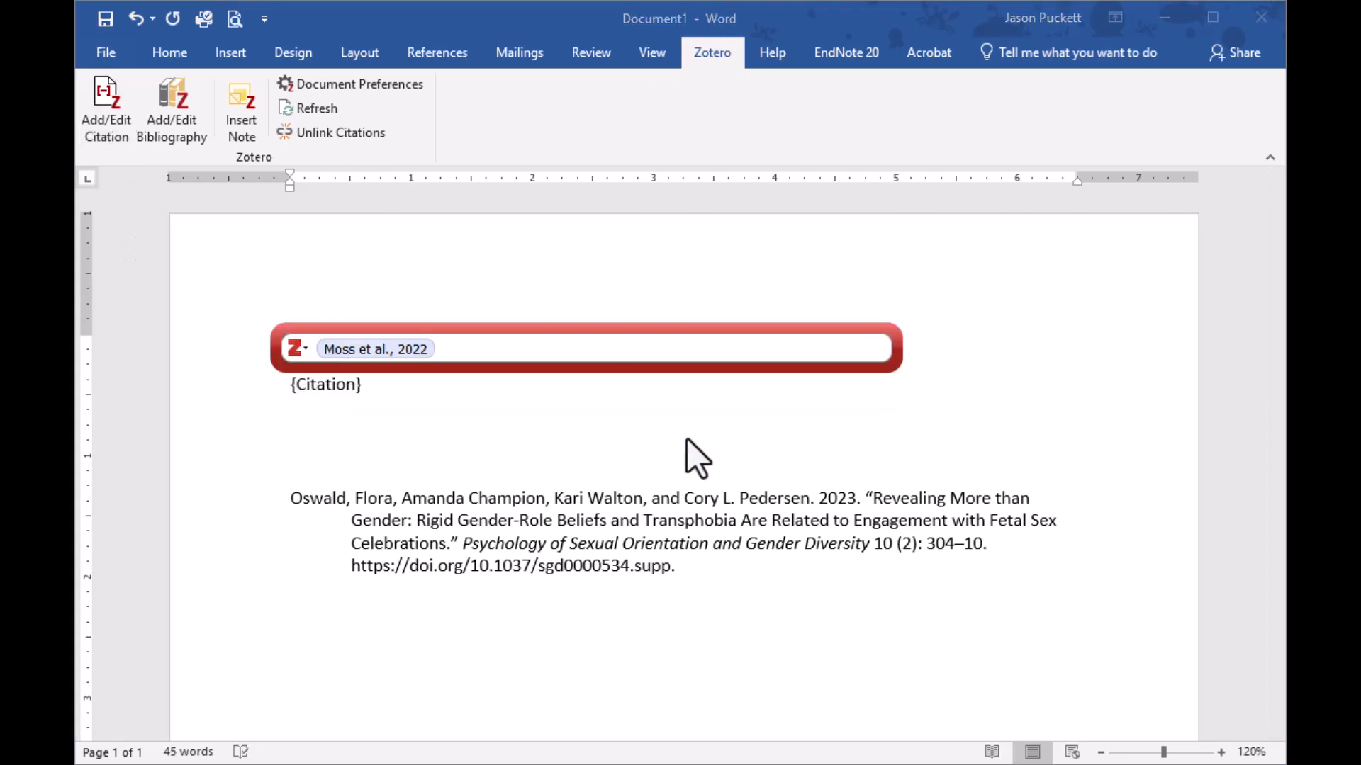